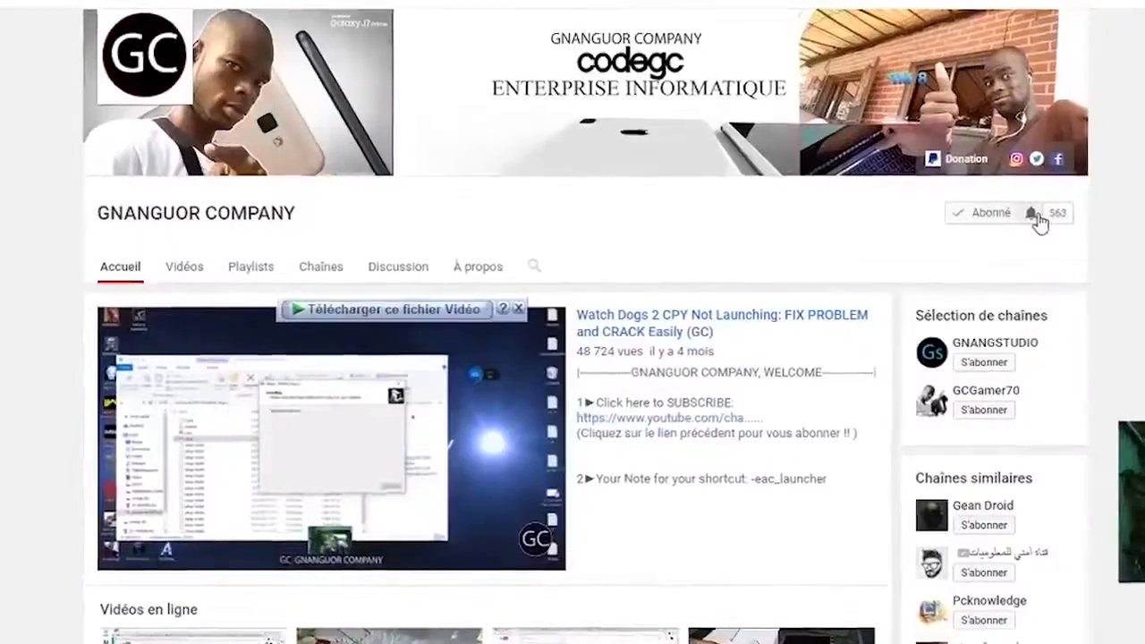
- View and dismiss the notification options for the GNANGUOR COMPANY channel
{"action": "left_click", "coordinate": [1031, 213]}
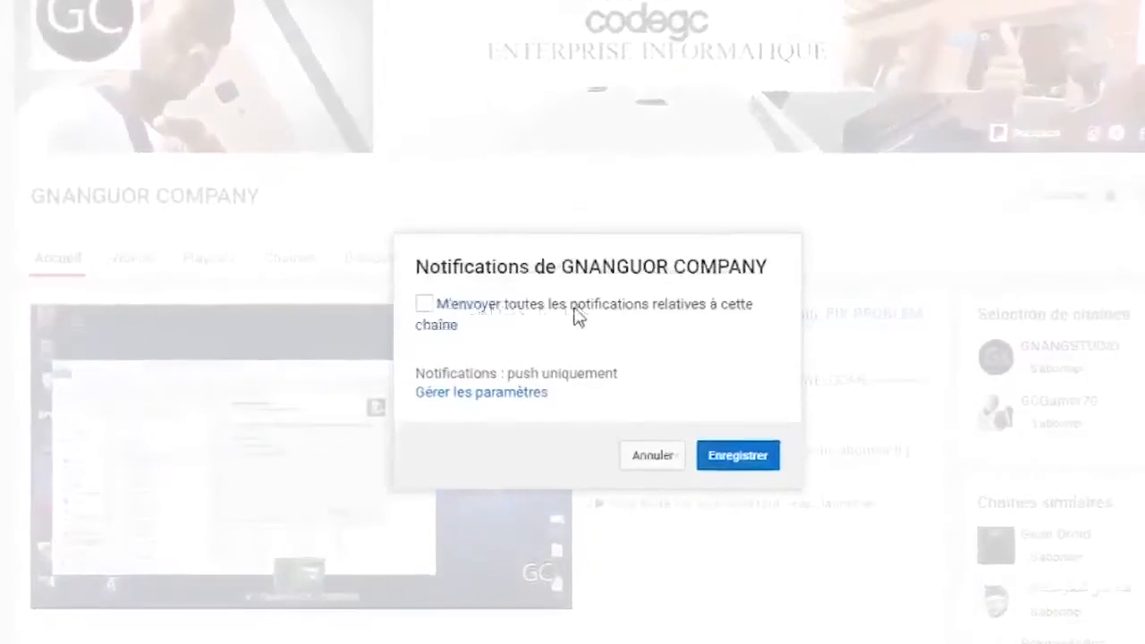
{"action": "left_click", "coordinate": [424, 304]}
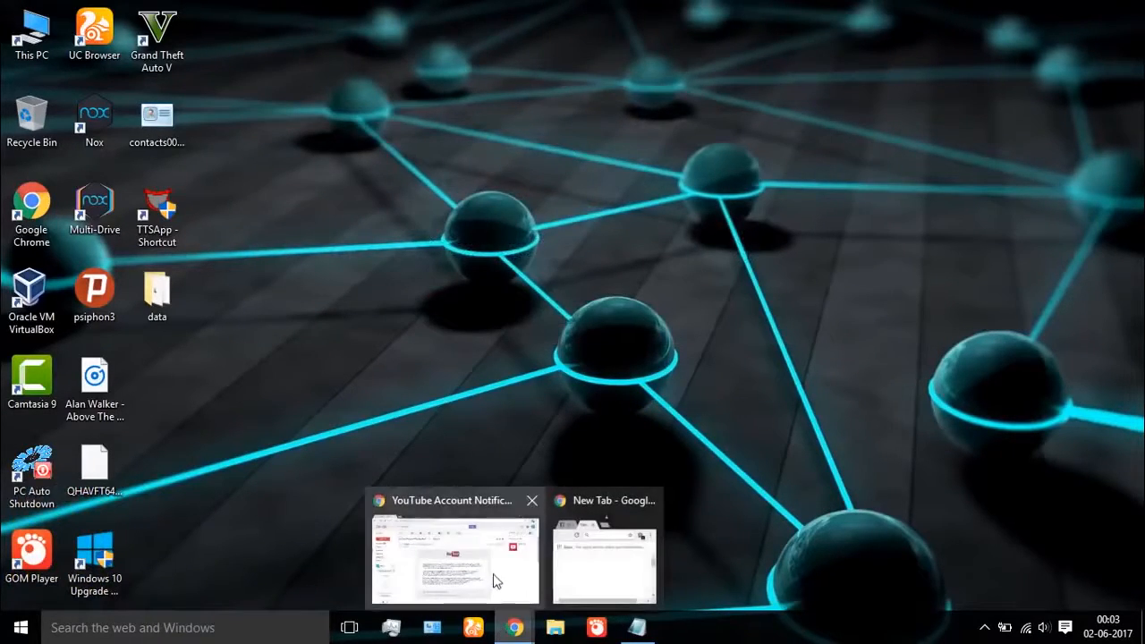
- Bring up the Gmail window with the YouTube Account Notification suspension email
{"action": "left_click", "coordinate": [454, 555]}
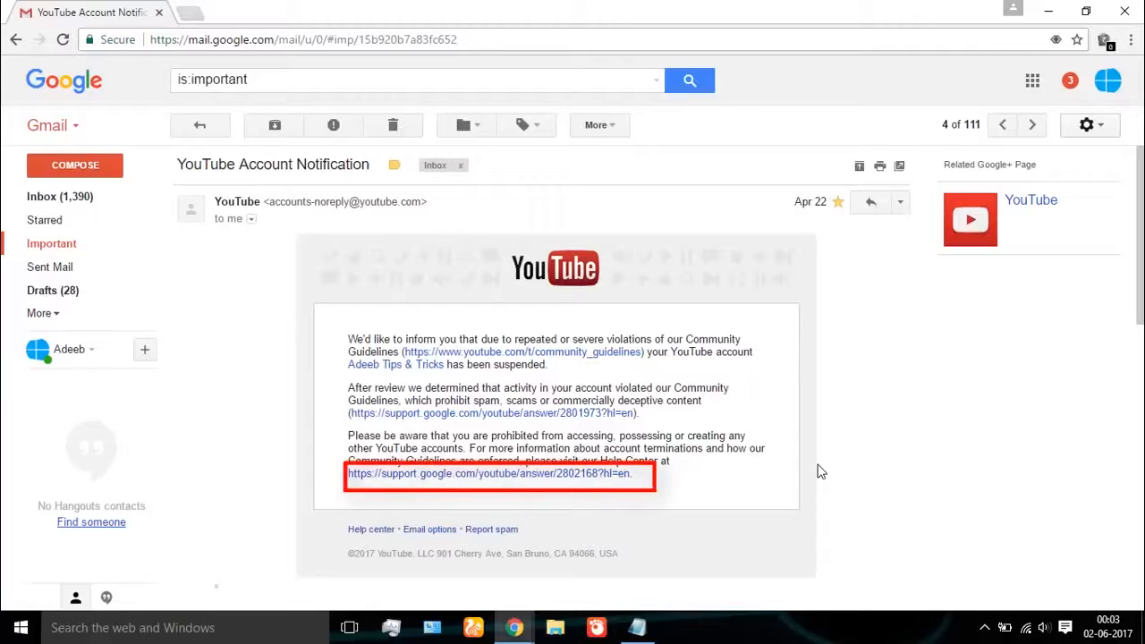
{"action": "mouse_move", "coordinate": [530, 480]}
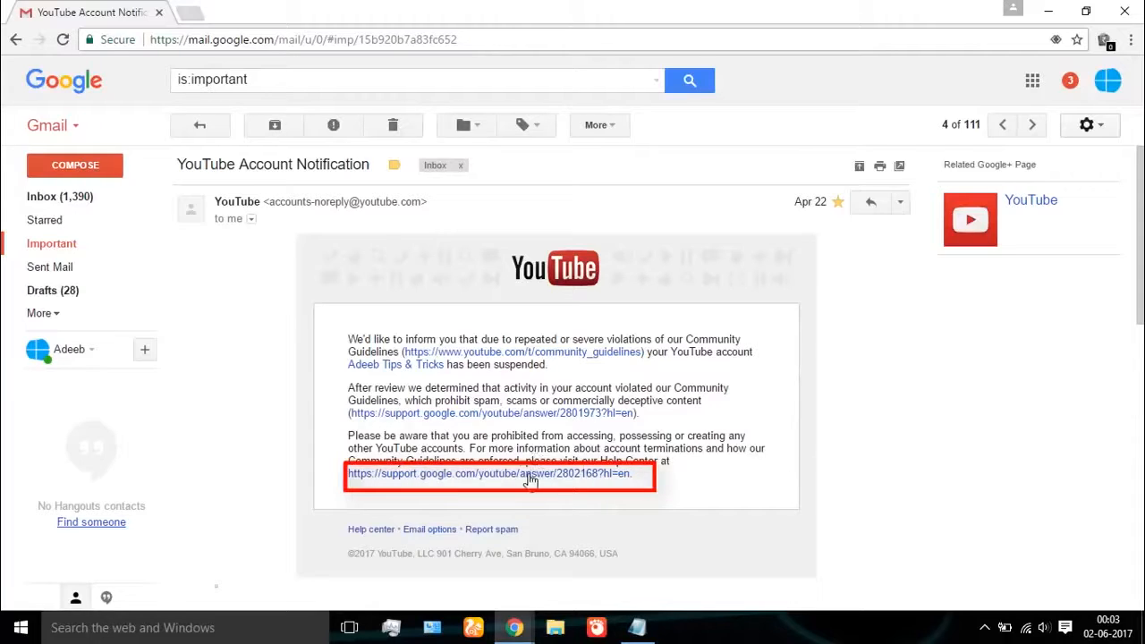
- Follow the email's support link to the Account terminations article and its appeal form
{"action": "left_click", "coordinate": [488, 473]}
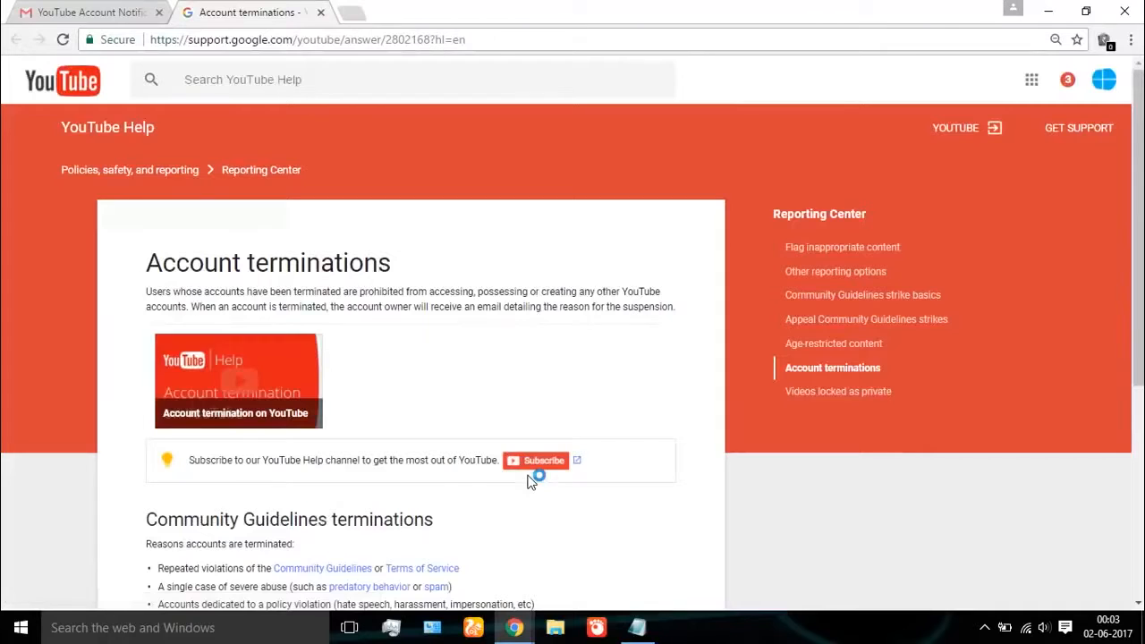
{"action": "scroll", "scroll_direction": "down", "scroll_amount": 3}
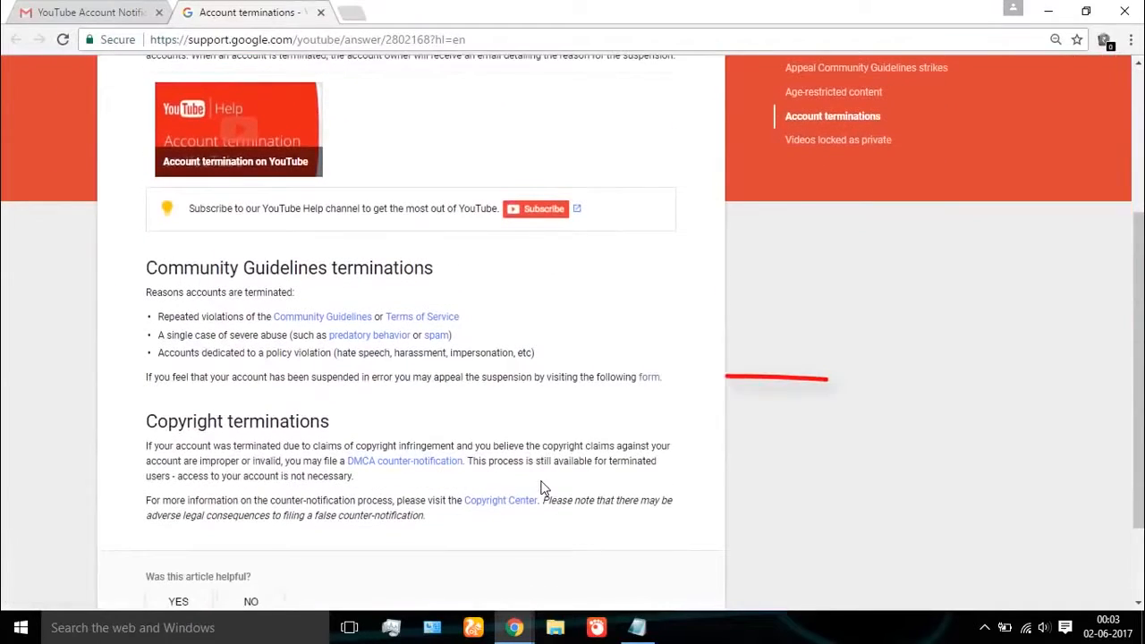
{"action": "mouse_move", "coordinate": [648, 376]}
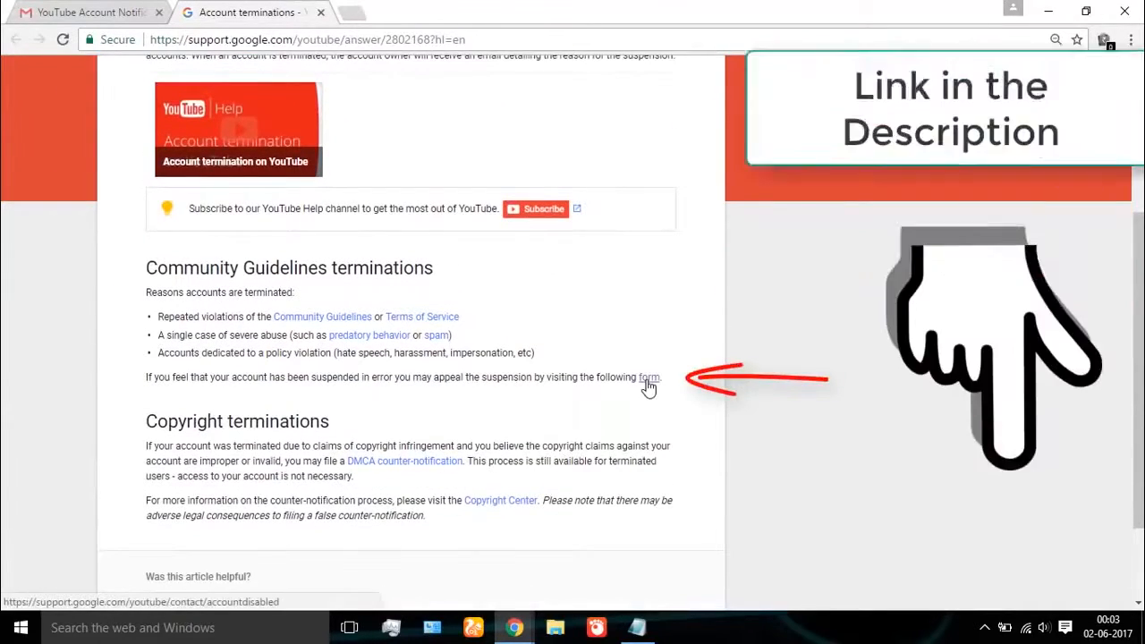
{"action": "left_click", "coordinate": [647, 375]}
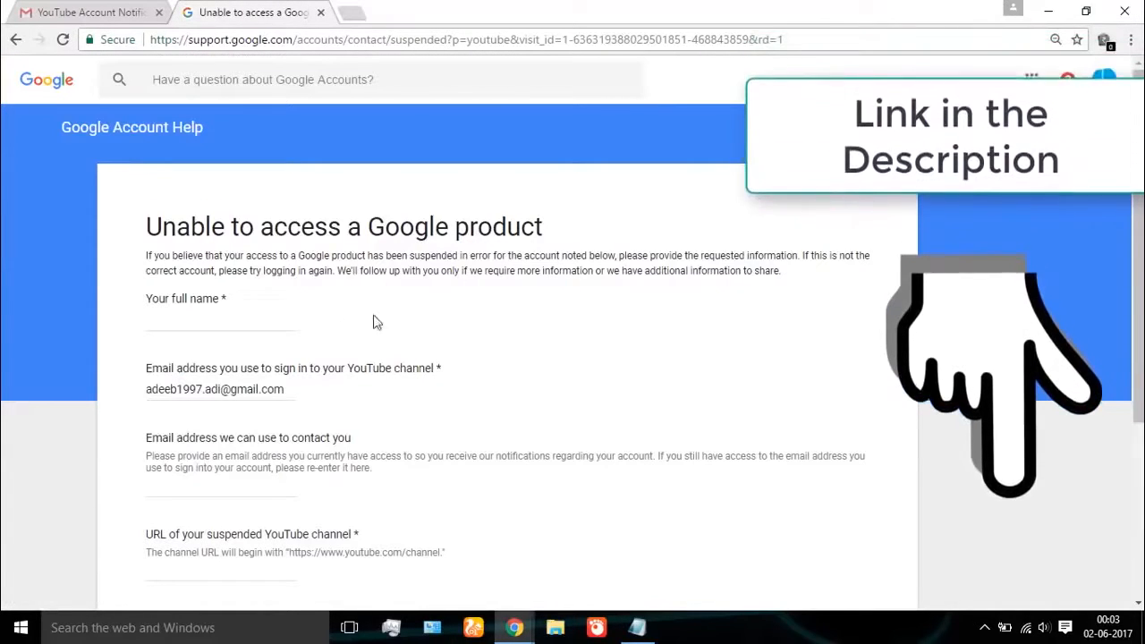
{"action": "left_click", "coordinate": [222, 318]}
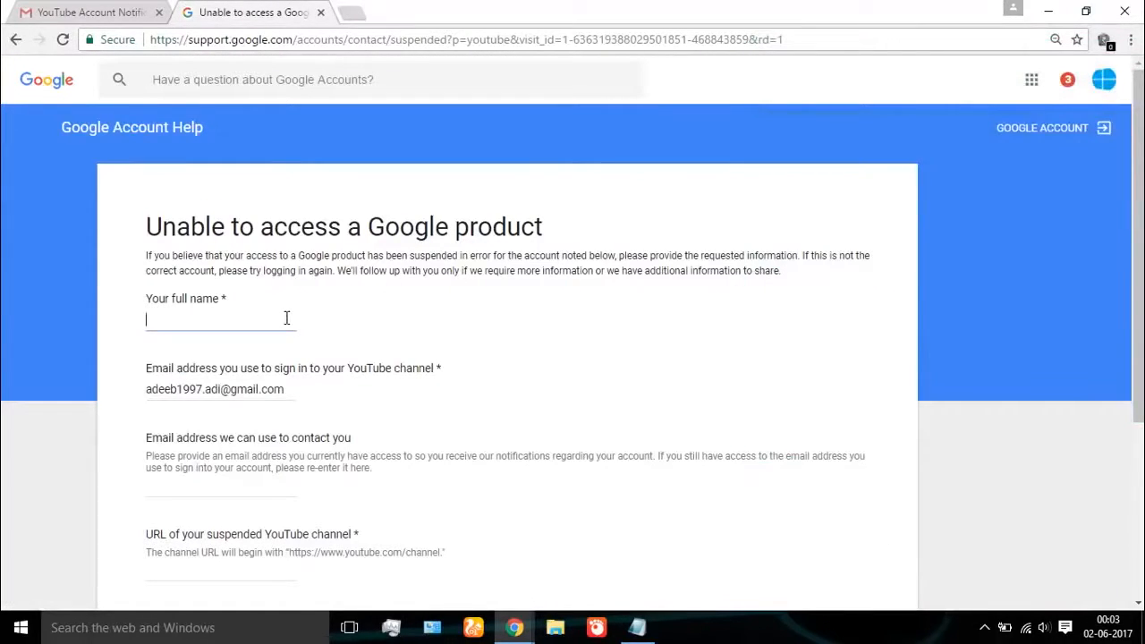
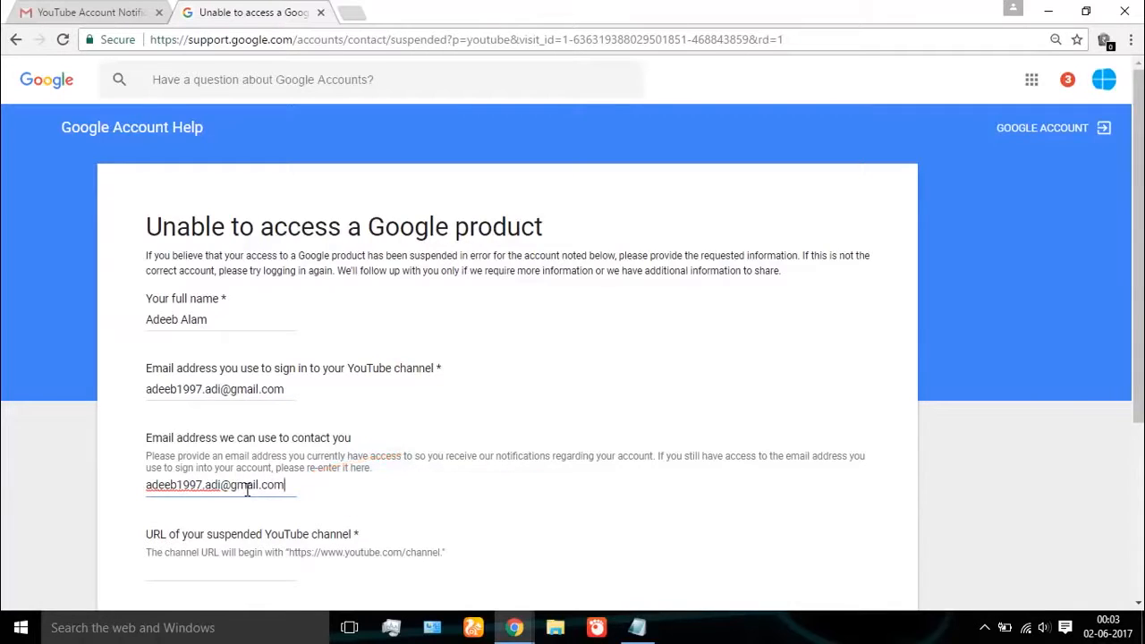
{"action": "scroll", "scroll_direction": "down", "scroll_amount": 3}
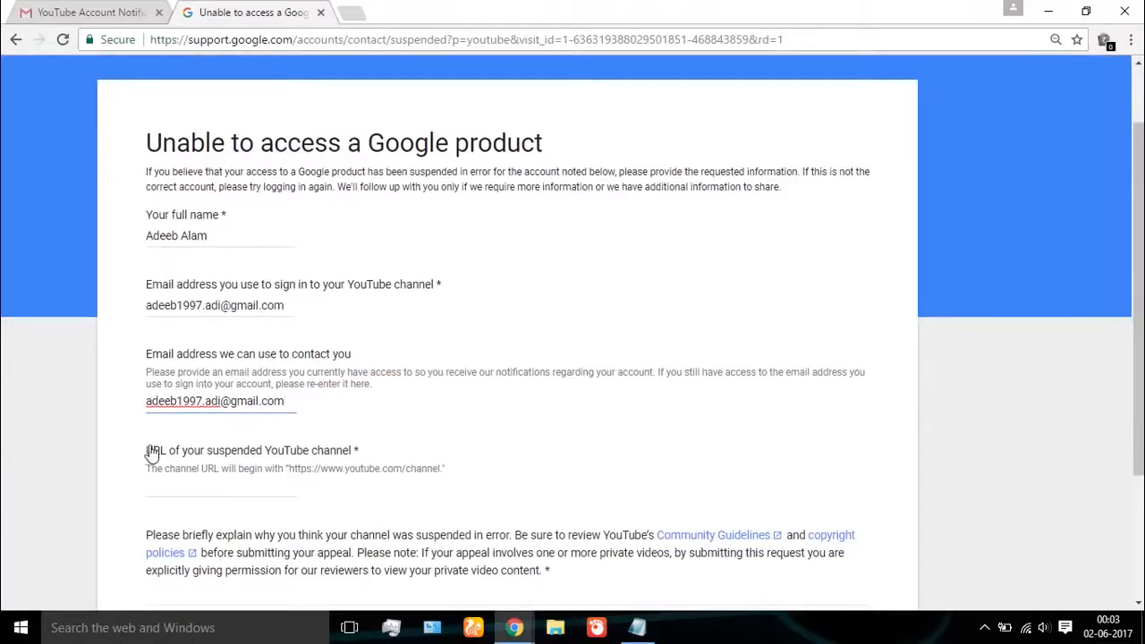
{"action": "mouse_move", "coordinate": [422, 440]}
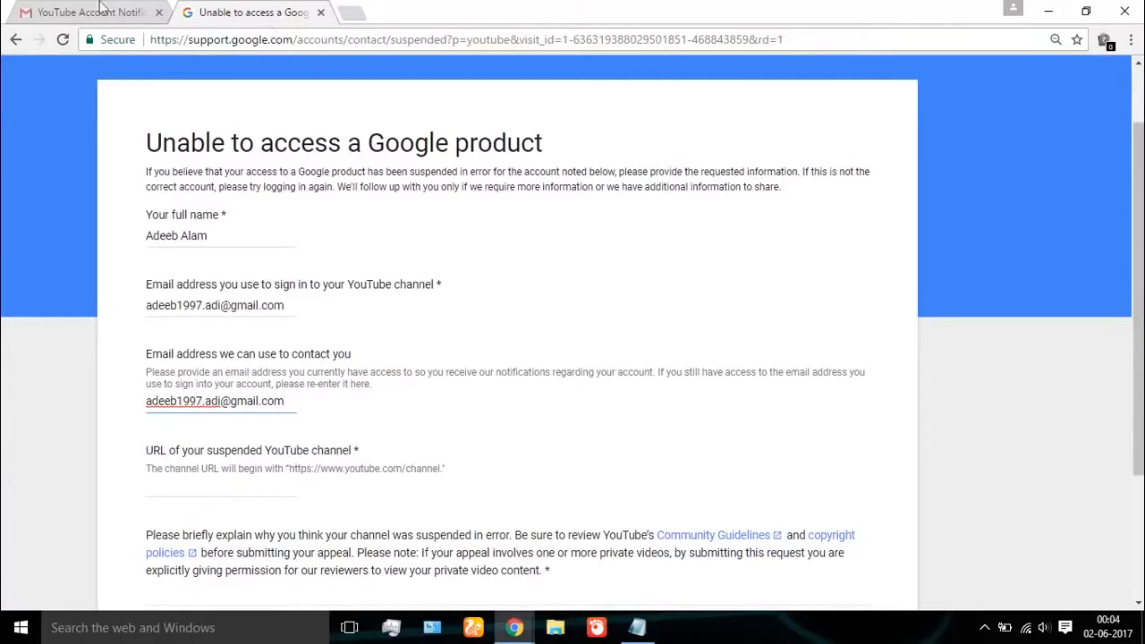
- Copy the suspended channel's link from the email into the form's channel URL field
{"action": "left_click", "coordinate": [86, 10]}
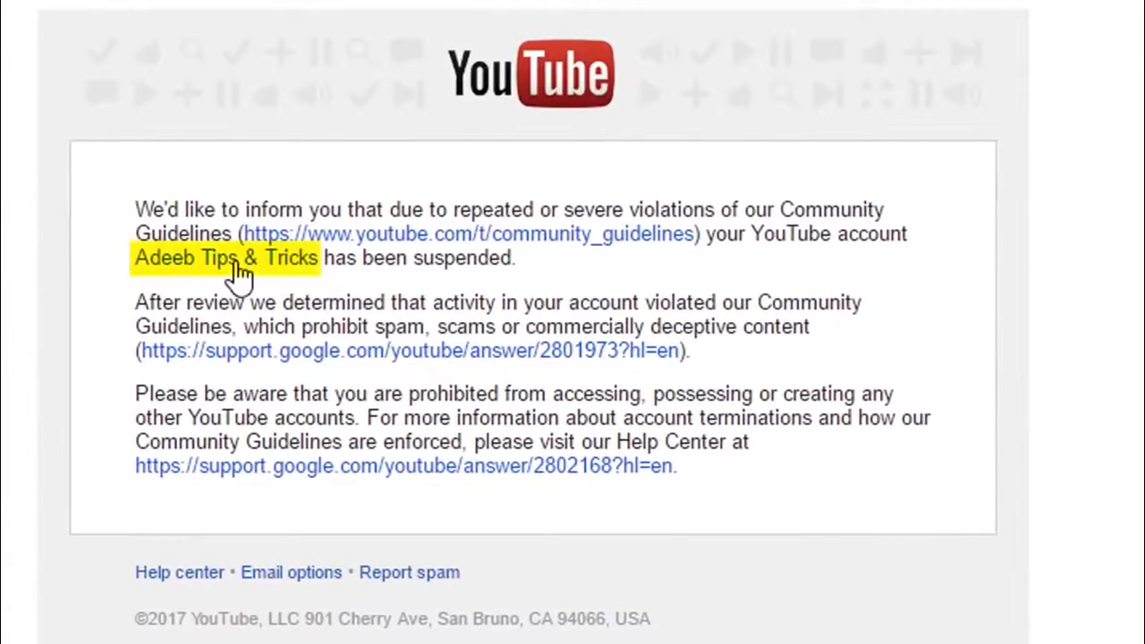
{"action": "right_click", "coordinate": [242, 268]}
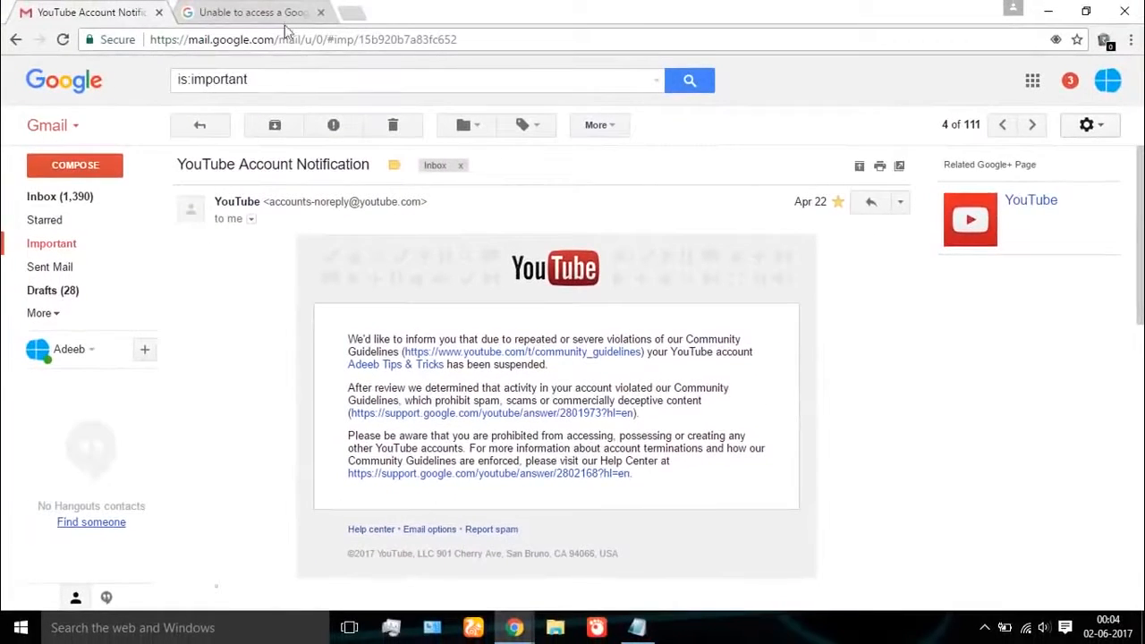
{"action": "left_click", "coordinate": [251, 11]}
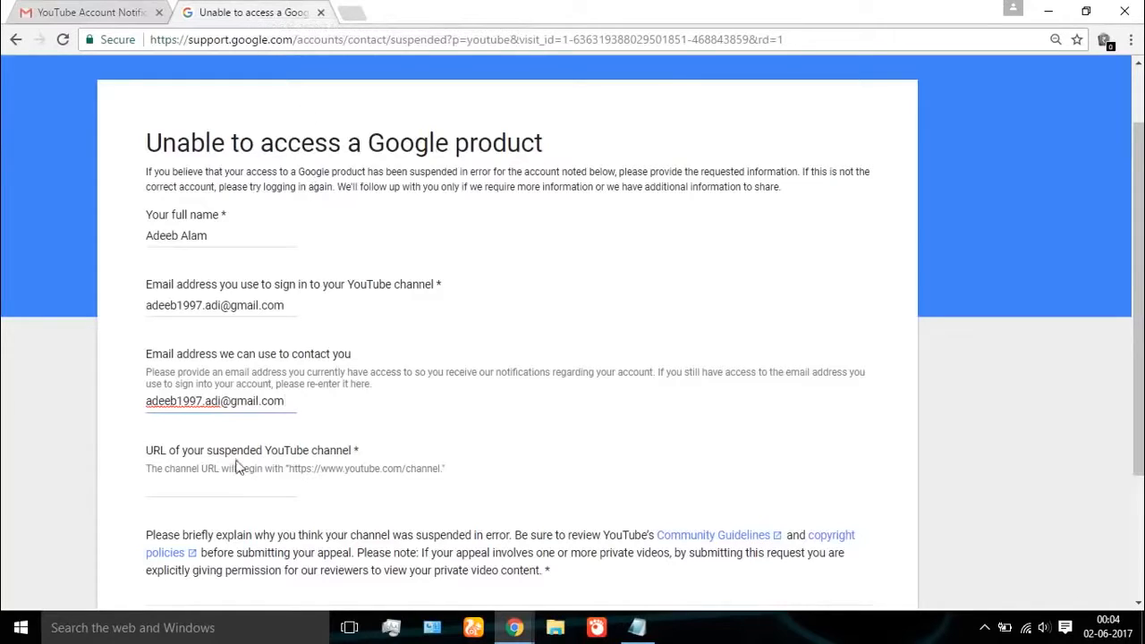
{"action": "right_click", "coordinate": [222, 486]}
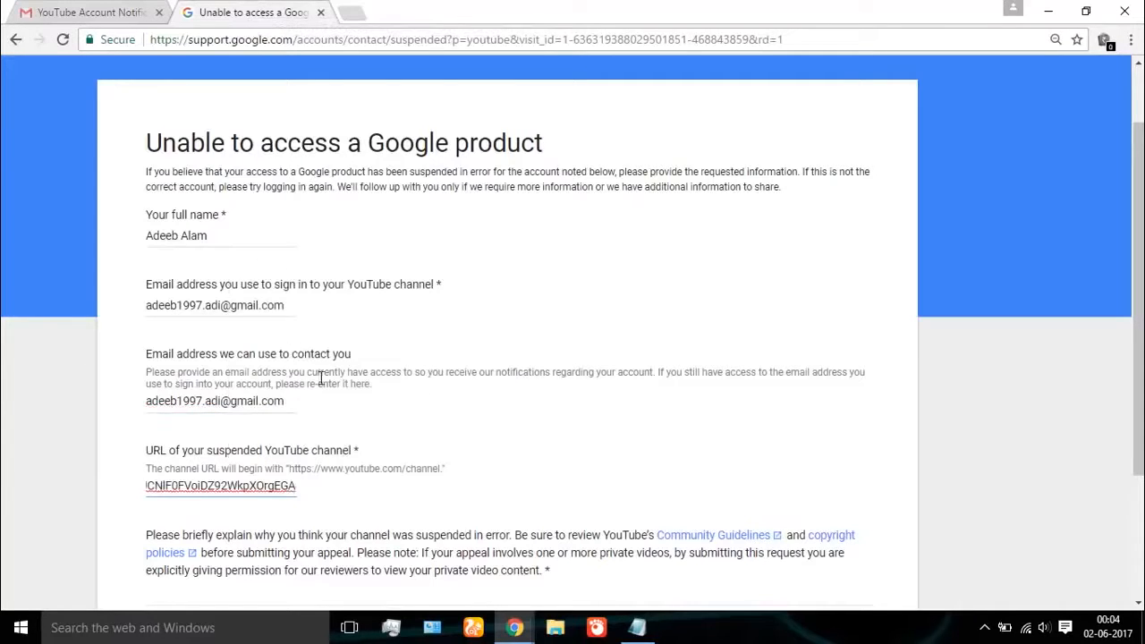
{"action": "scroll", "scroll_direction": "down", "scroll_amount": 3}
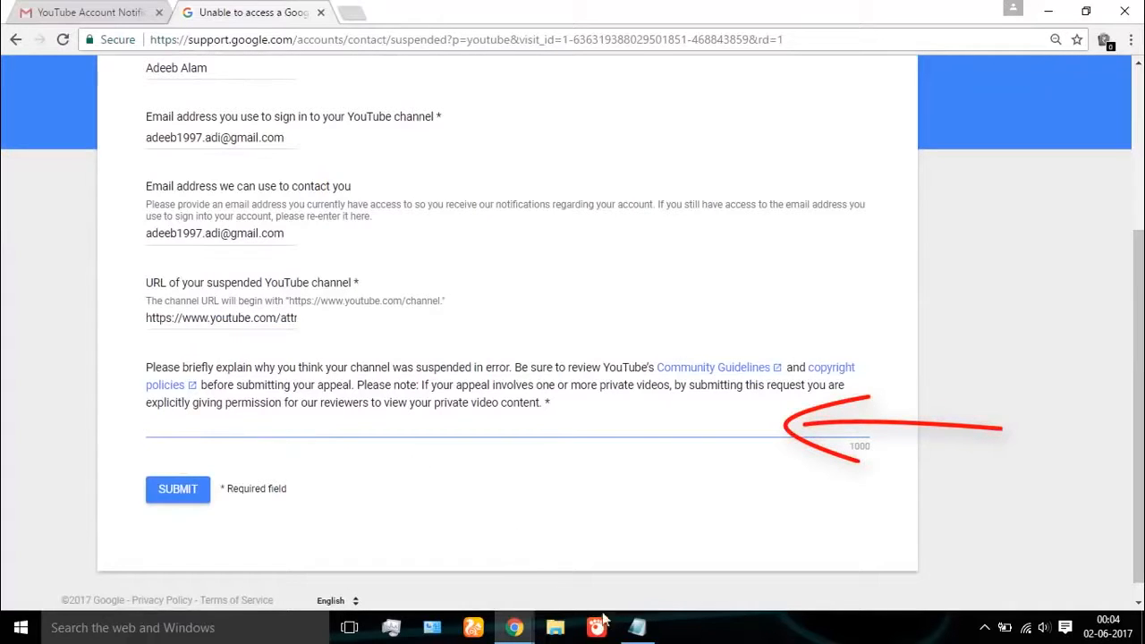
- Bring up Notepad holding the prepared appeal explanation text
{"action": "left_click", "coordinate": [637, 626]}
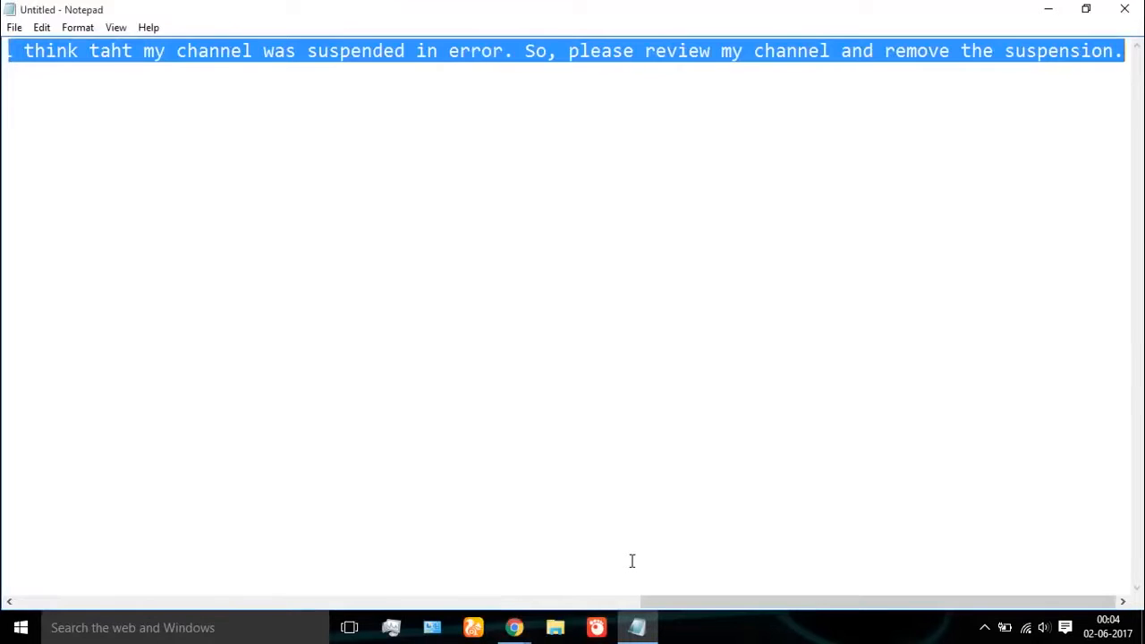
{"action": "mouse_move", "coordinate": [1026, 11]}
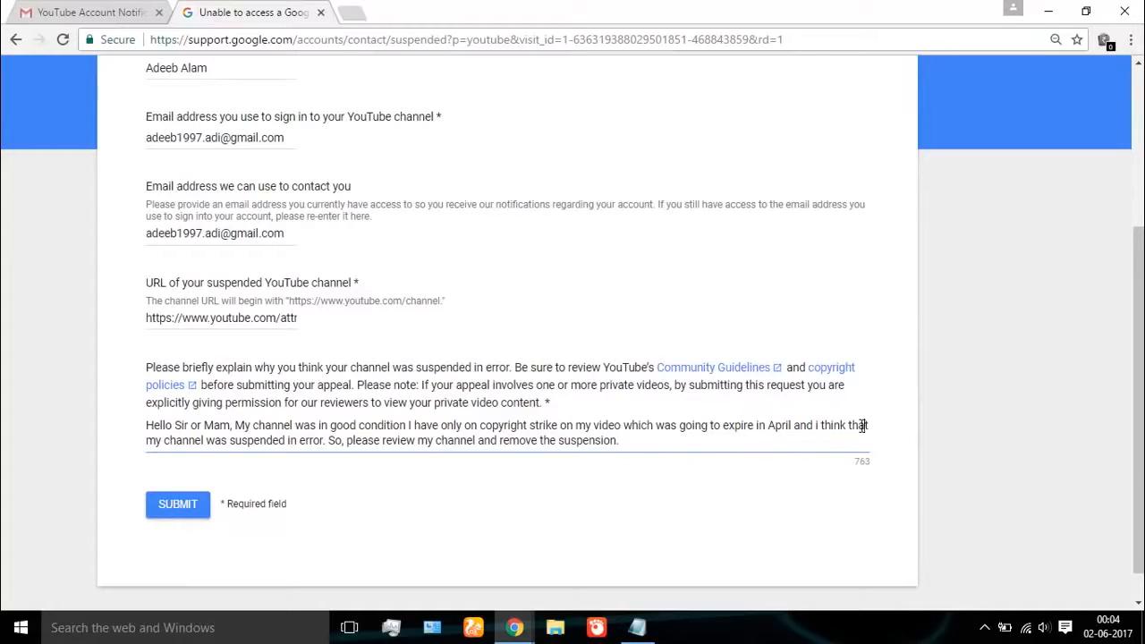
{"action": "mouse_move", "coordinate": [653, 499]}
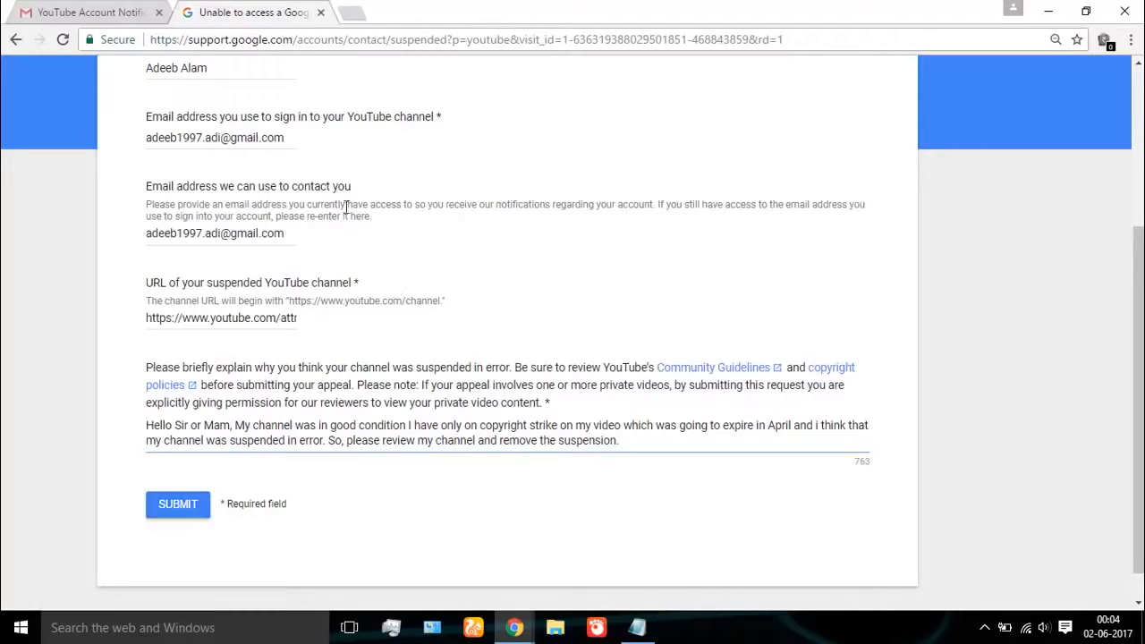
- Return to the YouTube suspension notice email in Gmail
{"action": "left_click", "coordinate": [86, 11]}
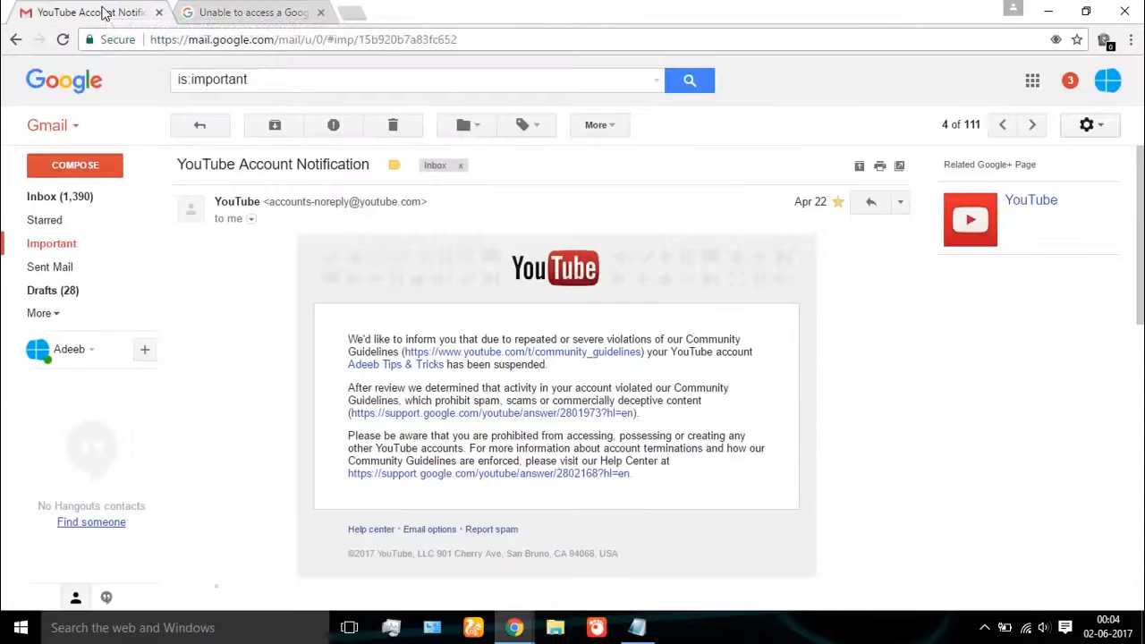